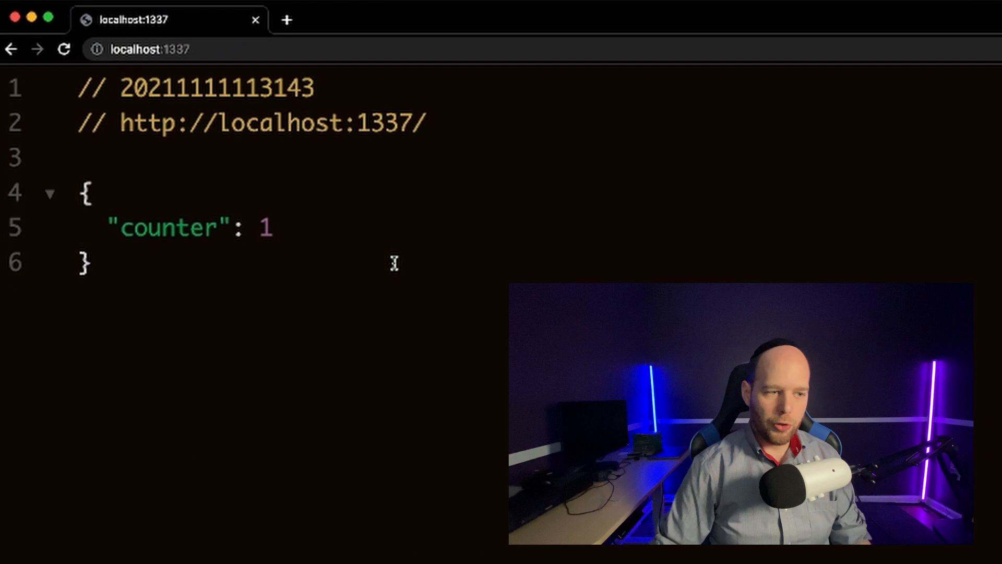
Step: Reload the root page, start localhost:1337/heavy loading in a new tab, and return to the root tab
click(64, 50)
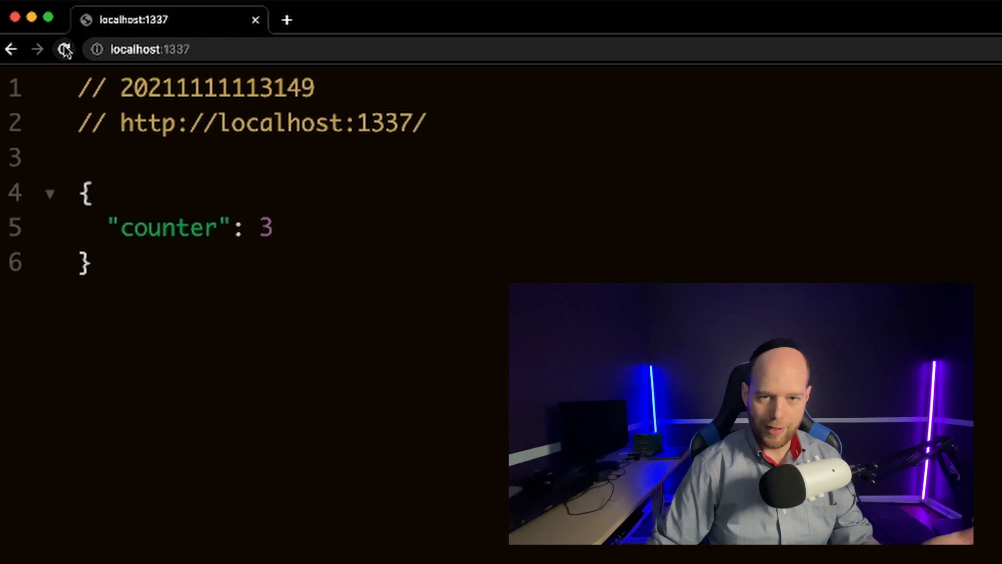
text(localhost:1337/heavy)
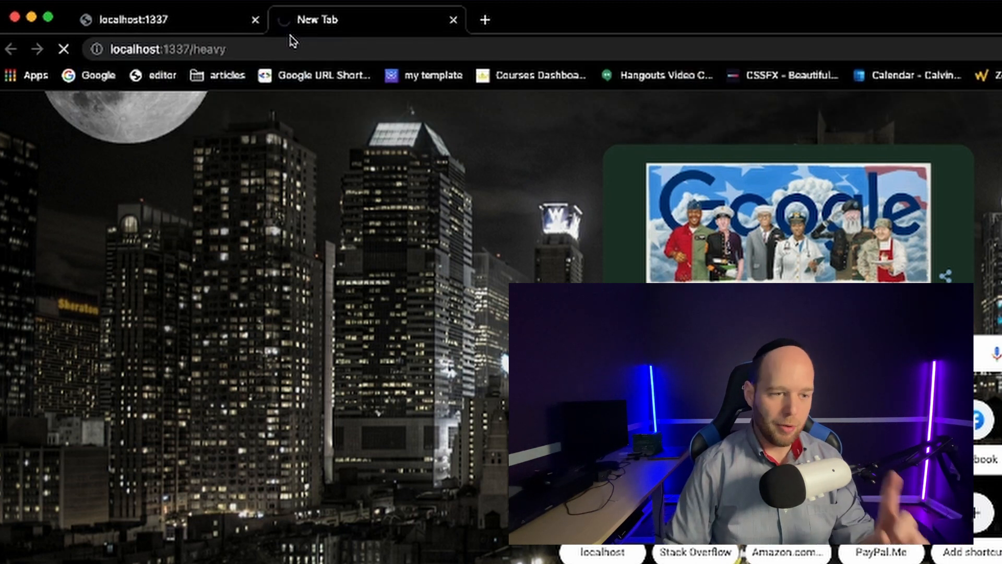
click(146, 19)
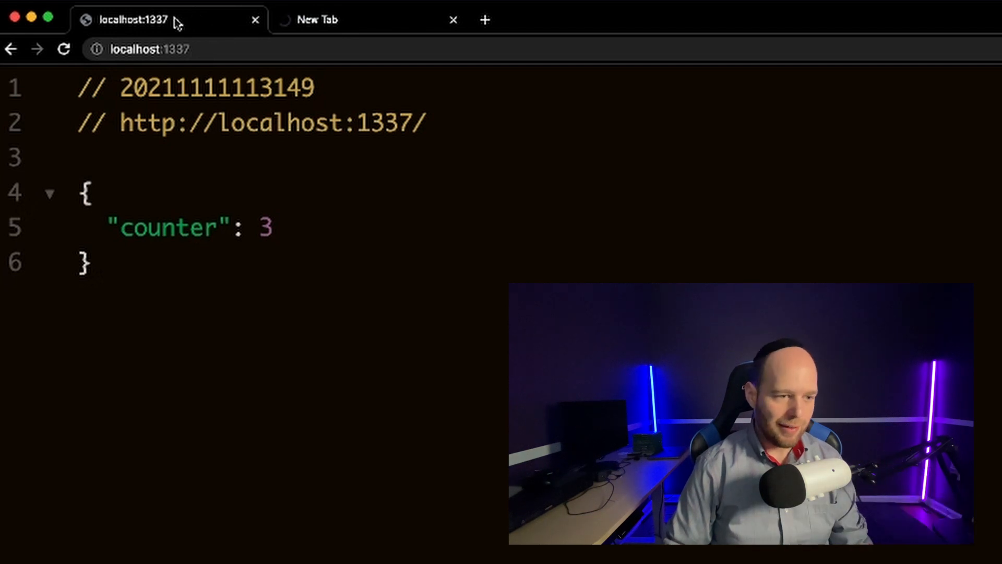
click(64, 49)
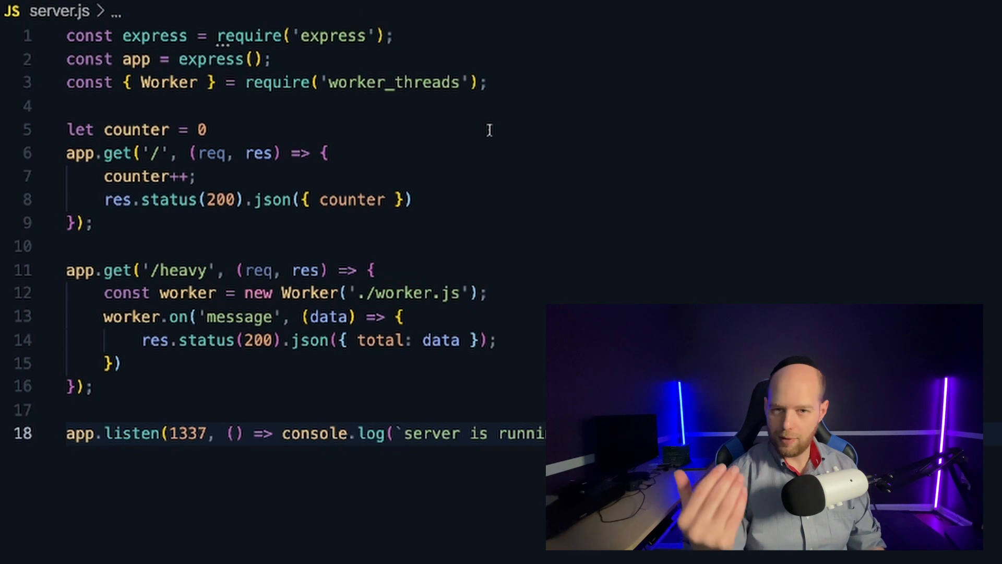
scroll(down, 3)
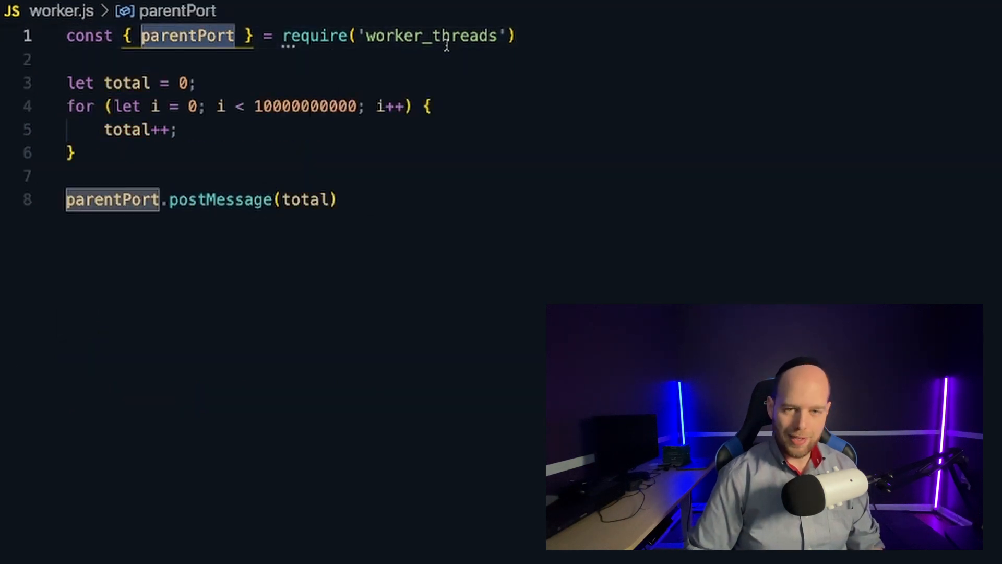
mouse_move(137, 166)
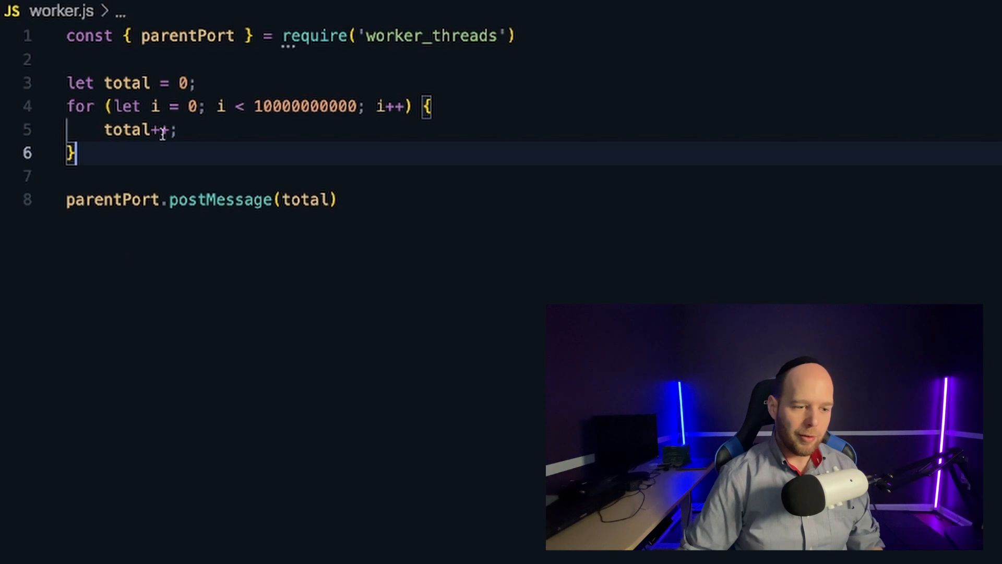
double_click(187, 35)
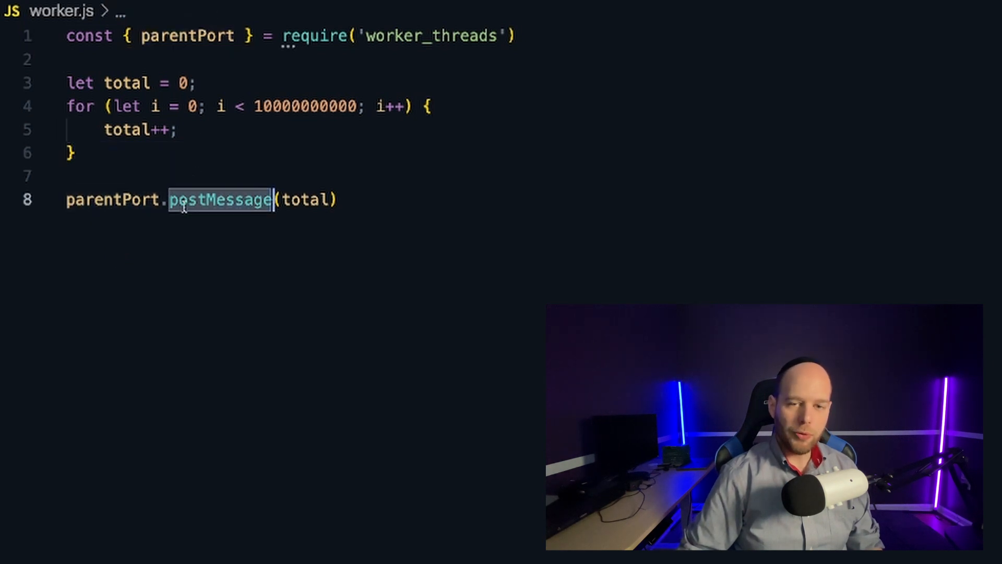
mouse_move(181, 263)
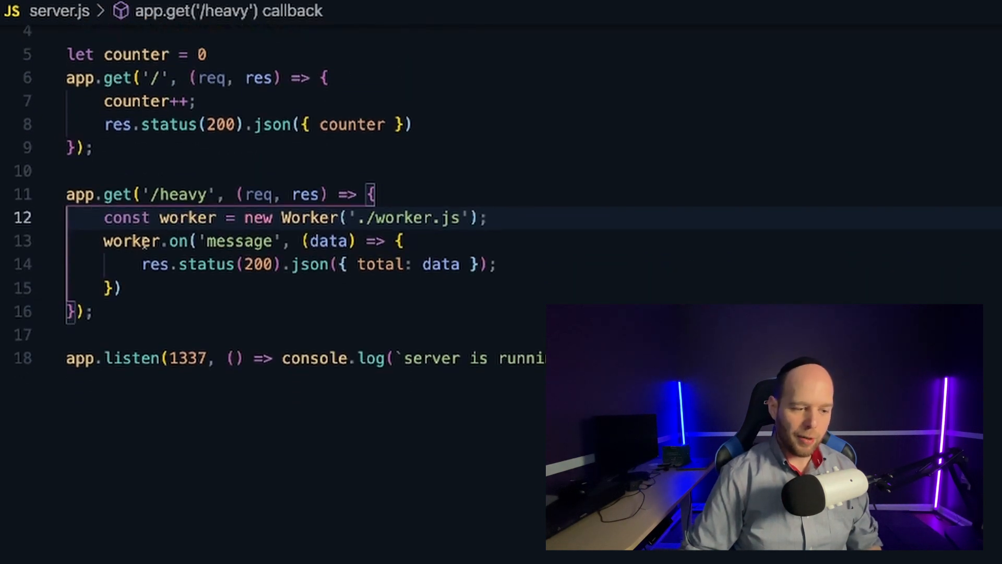
double_click(125, 241)
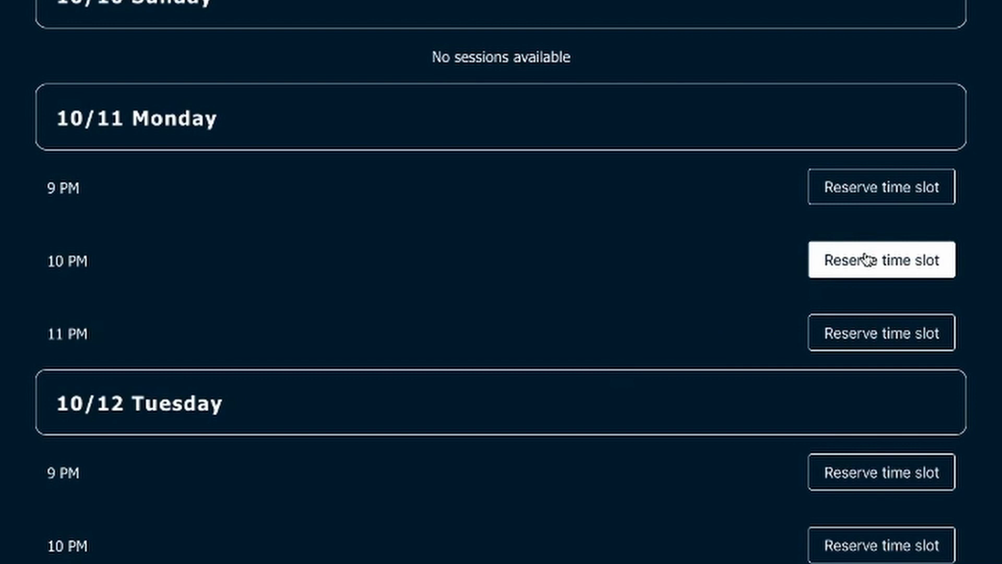
click(882, 259)
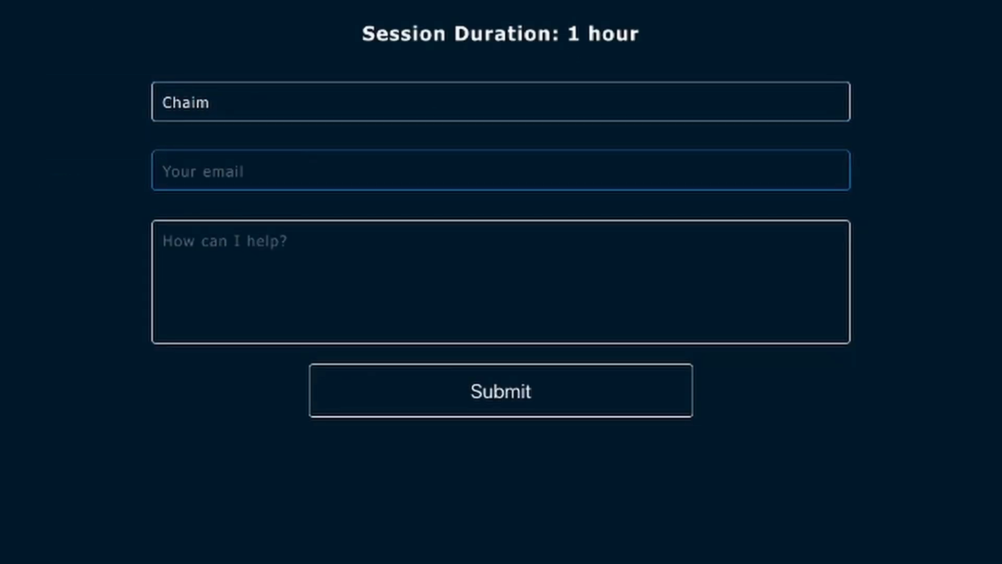
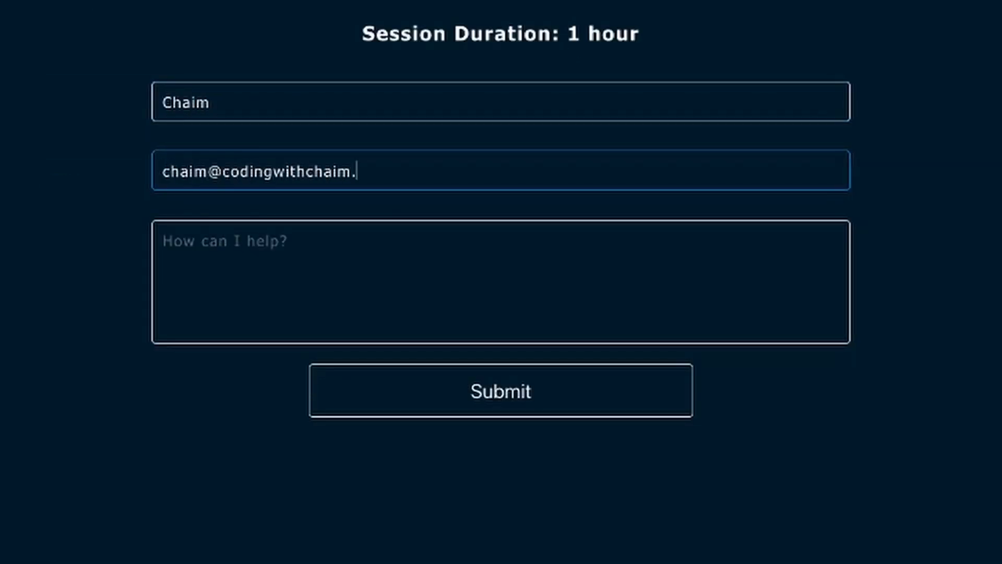
text(Like the video!!)
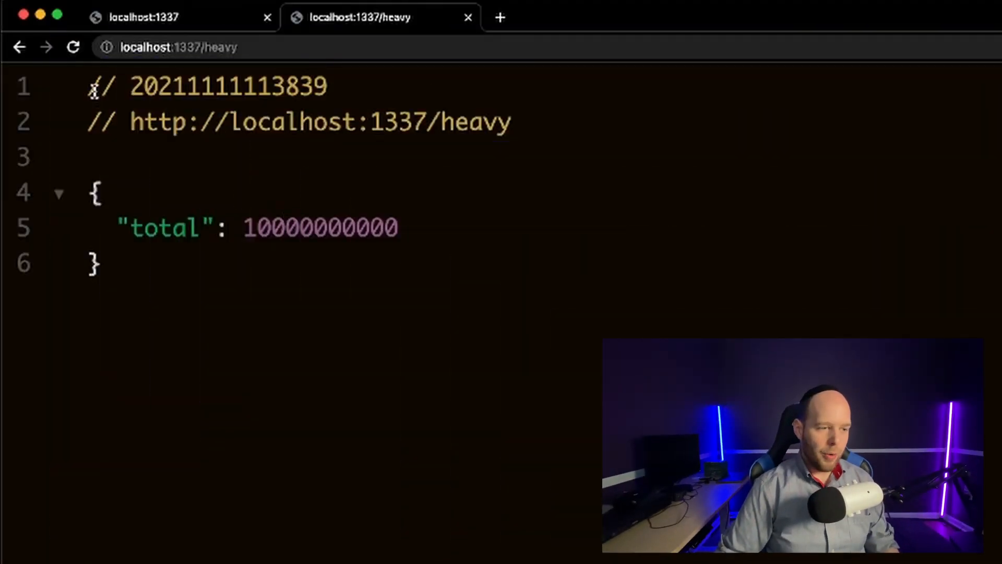
Step: Rerun /heavy, reload the root page while it computes, then return to the /heavy tab
click(73, 46)
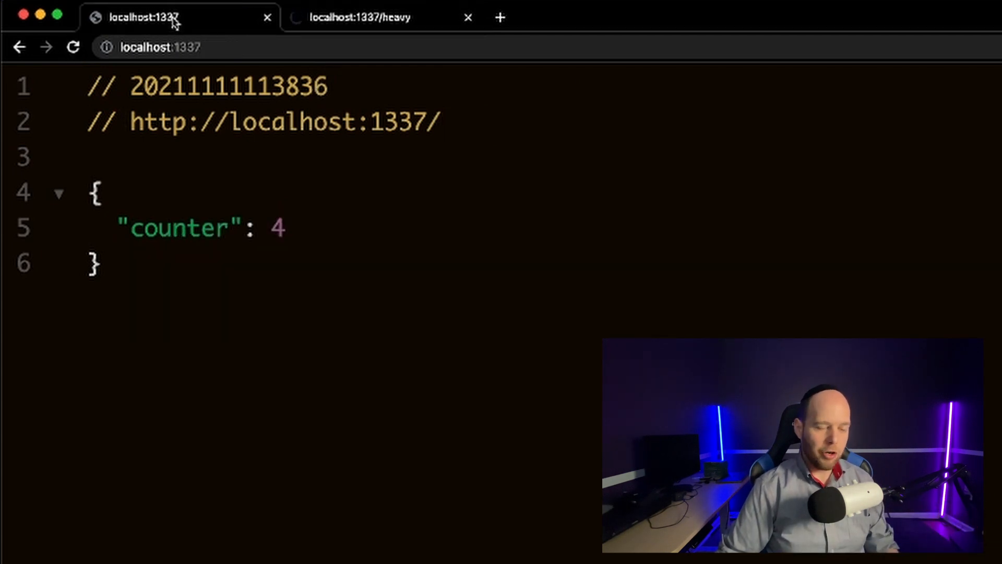
click(74, 46)
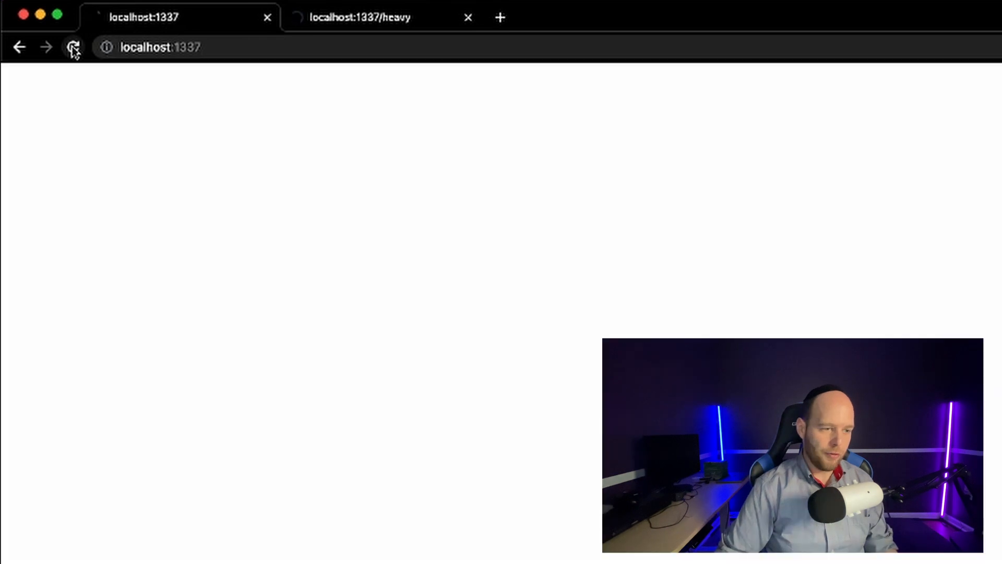
click(72, 46)
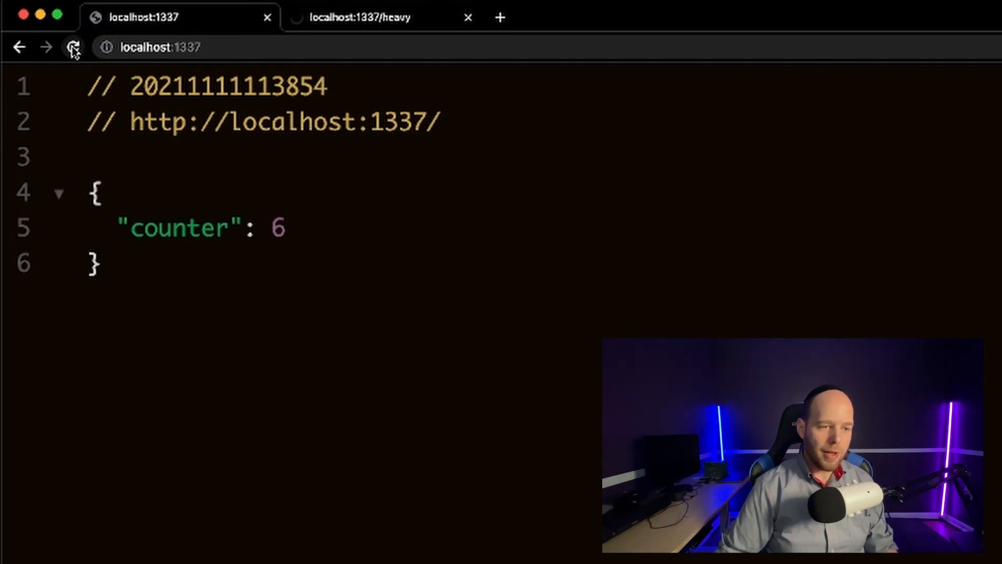
click(360, 17)
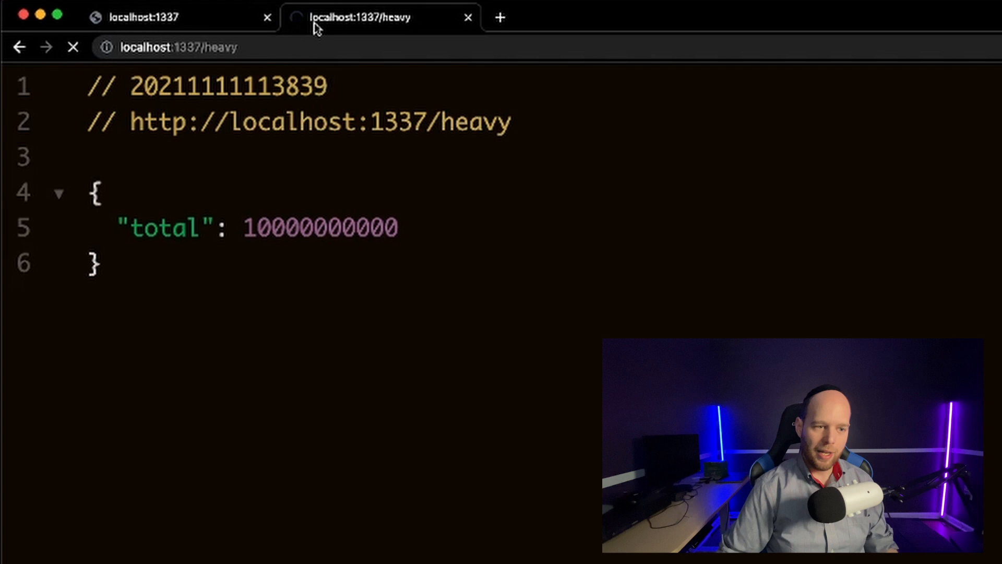